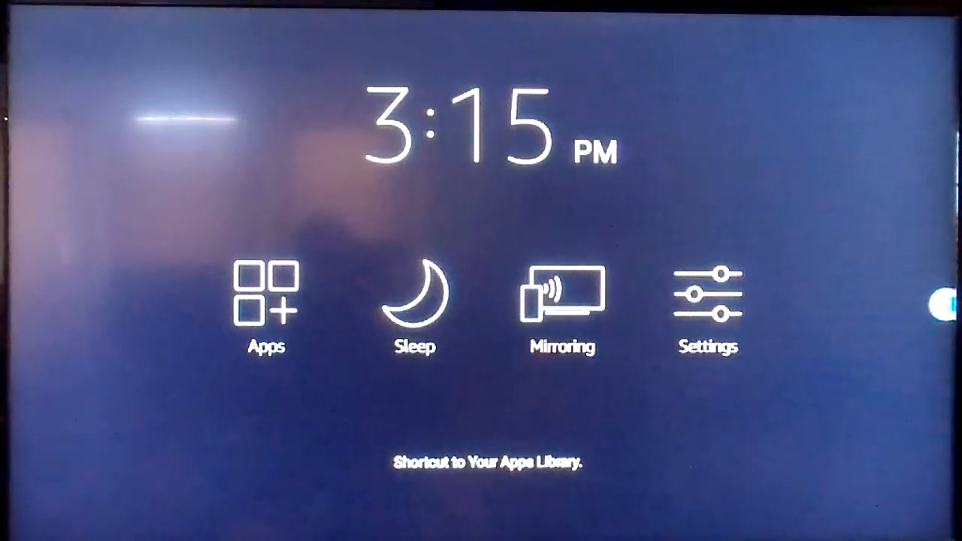
# Browse the Your Apps & Games library down to the ES File Explorer tile.
pyautogui.click(264, 300)
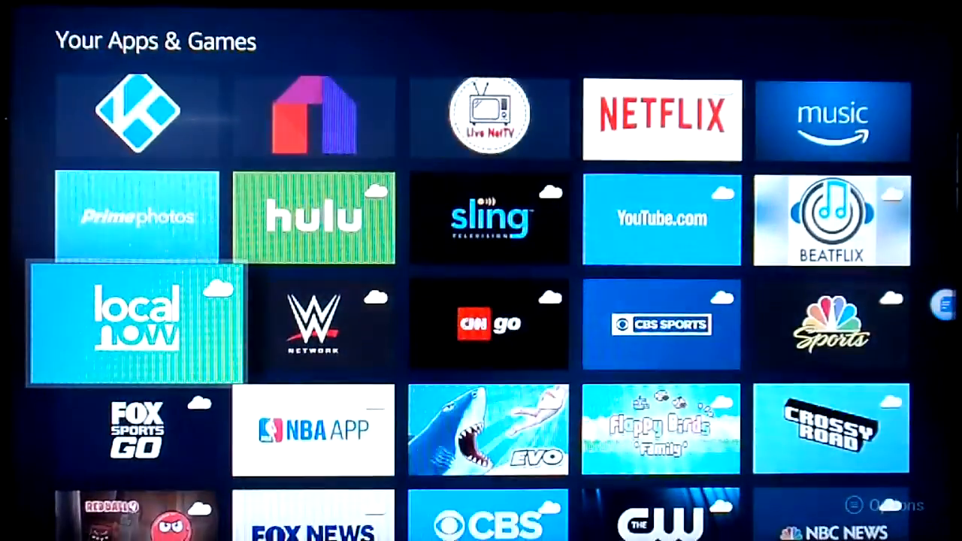
pyautogui.scroll(-3)
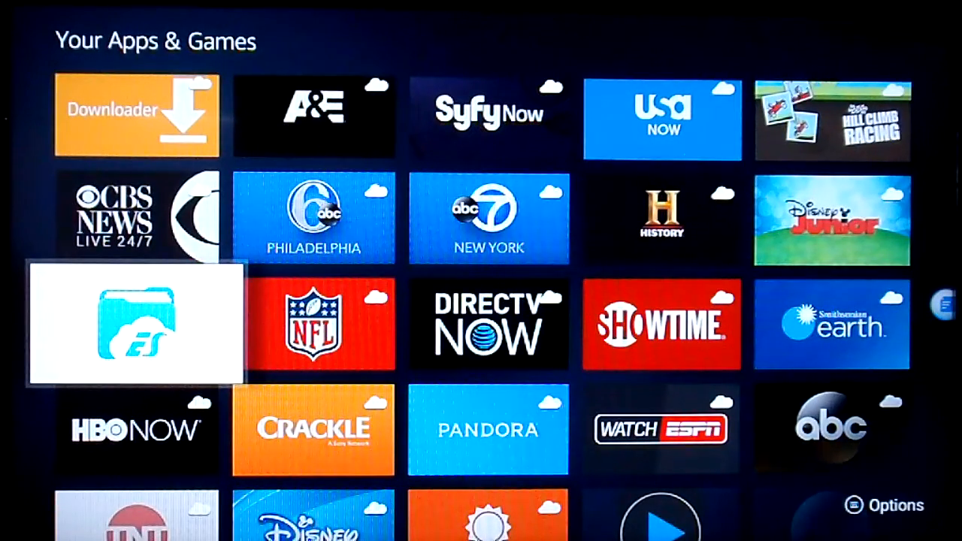
# Launch ES File Explorer, dismiss the new-user Limited Offer, and show its Settings list.
pyautogui.click(136, 324)
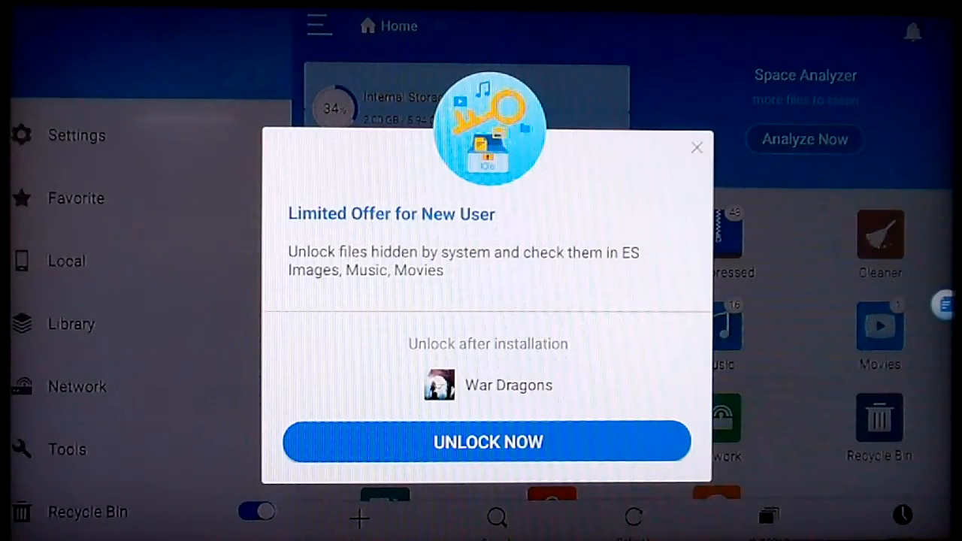
pyautogui.click(695, 147)
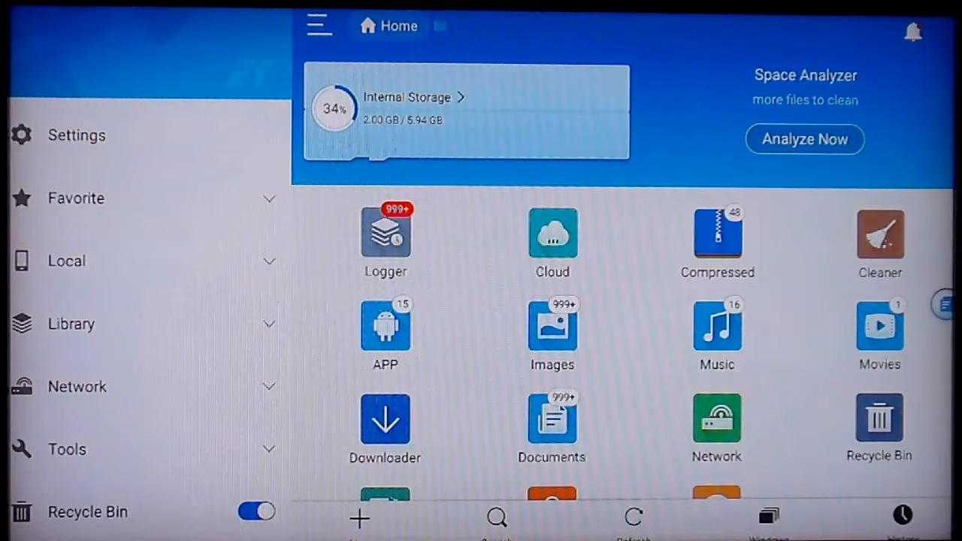
pyautogui.click(716, 236)
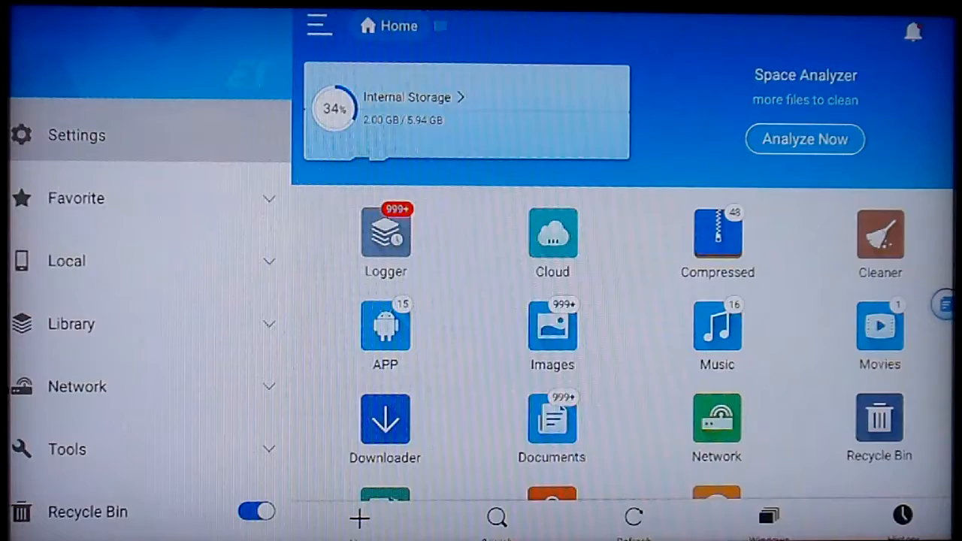
pyautogui.click(76, 134)
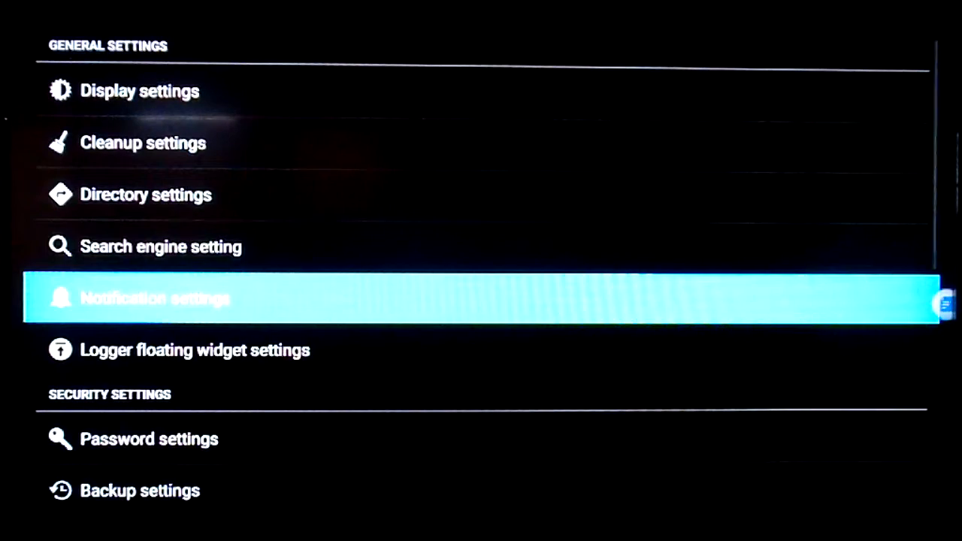